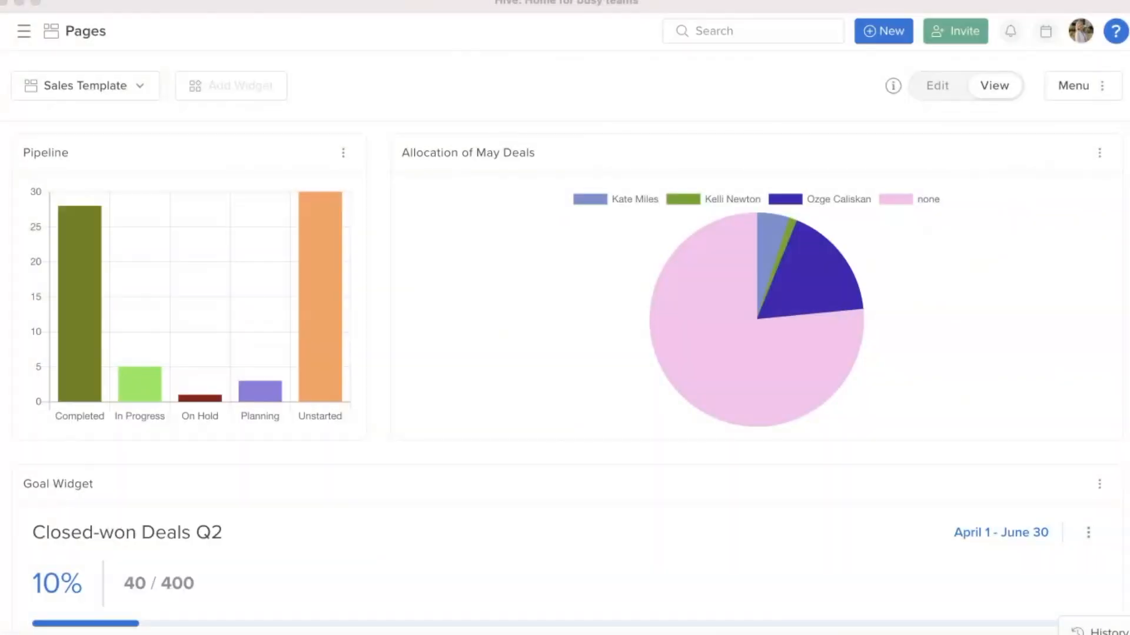
Switch the dashboard from Sales Template to the CS Dashboard example page.
{"action": "left_click", "coordinate": [87, 84]}
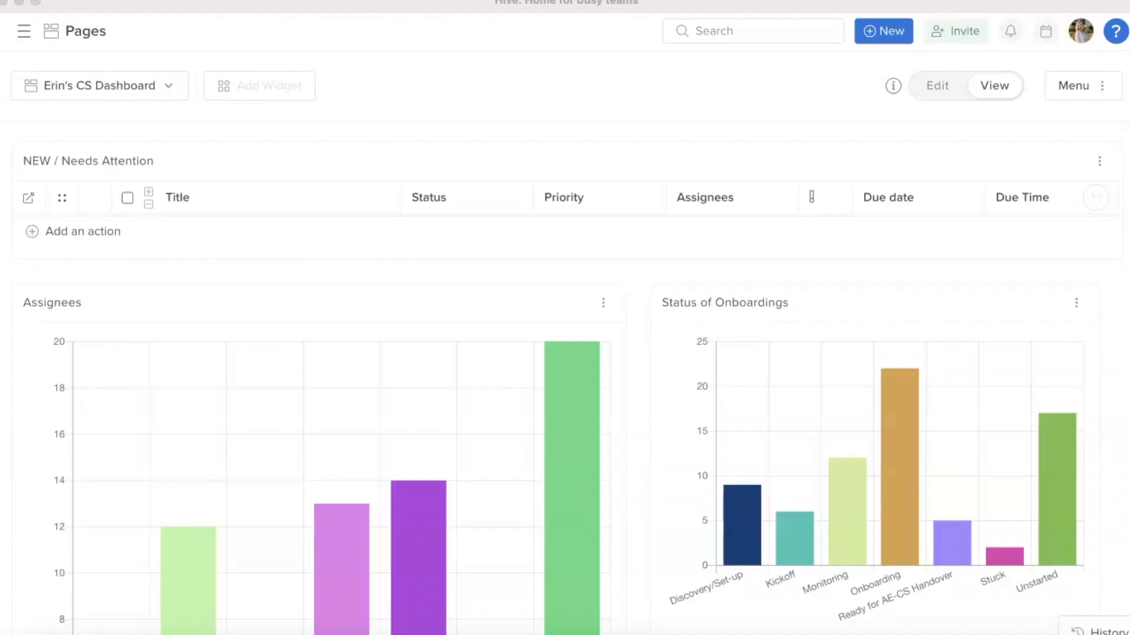
{"action": "left_click", "coordinate": [100, 85]}
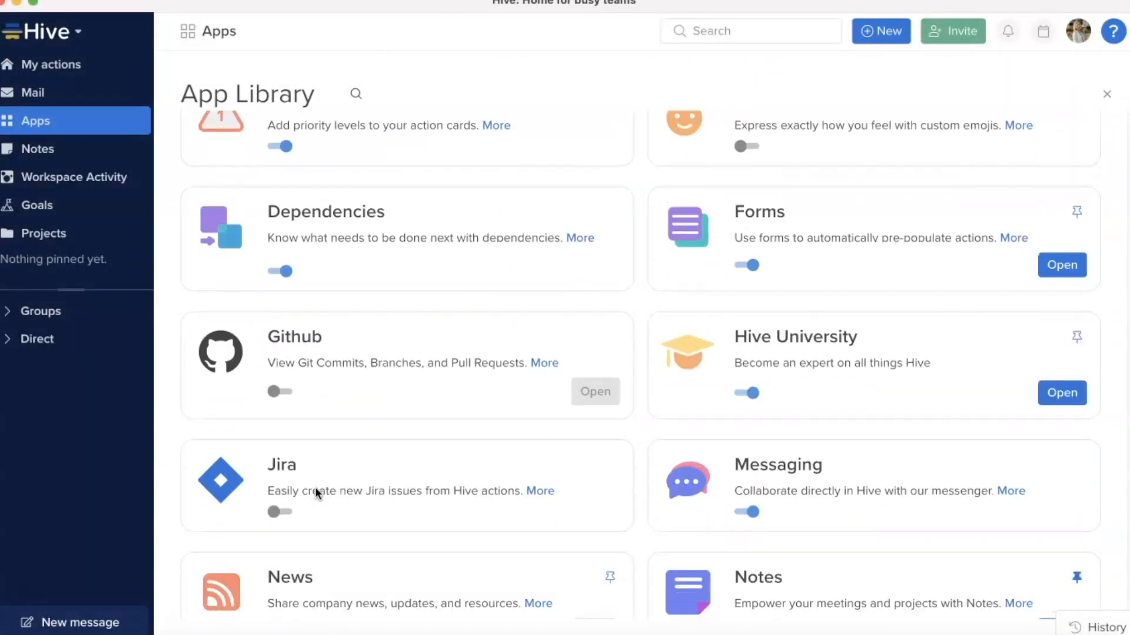
Enable the Pages app in the App Library and launch it.
{"action": "scroll", "scroll_direction": "down", "scroll_amount": 3}
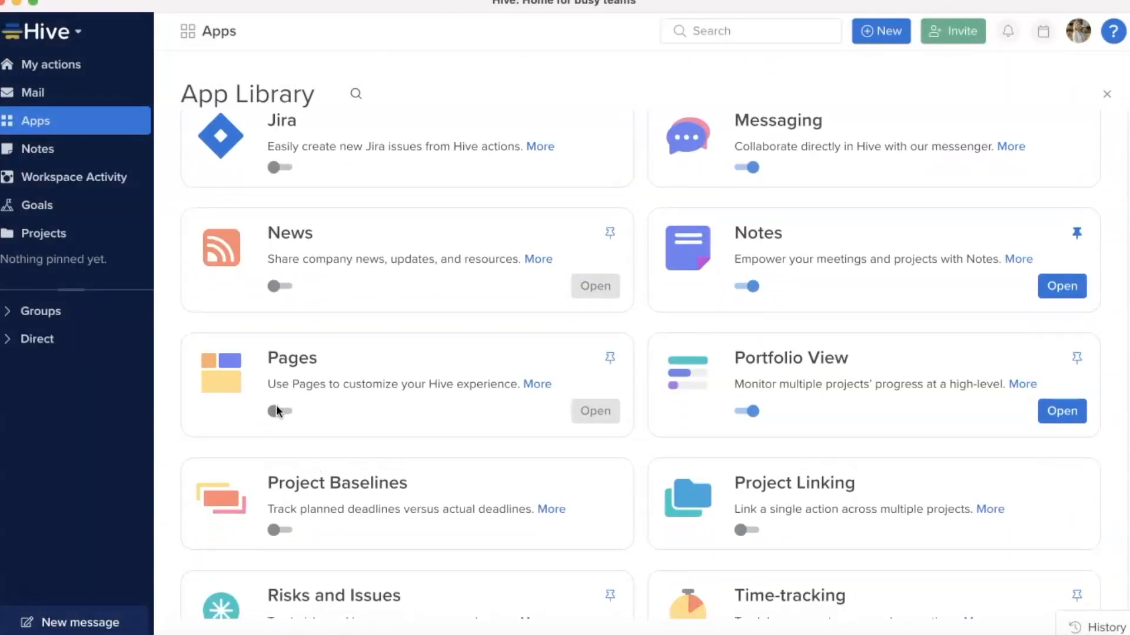
{"action": "left_click", "coordinate": [279, 411]}
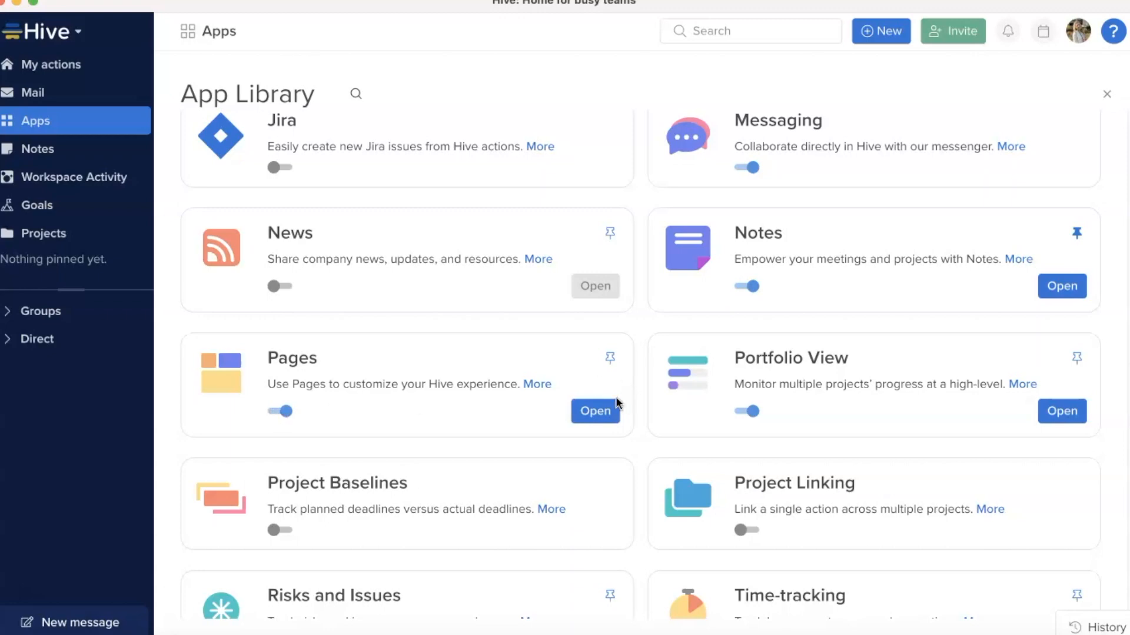
{"action": "left_click", "coordinate": [593, 411]}
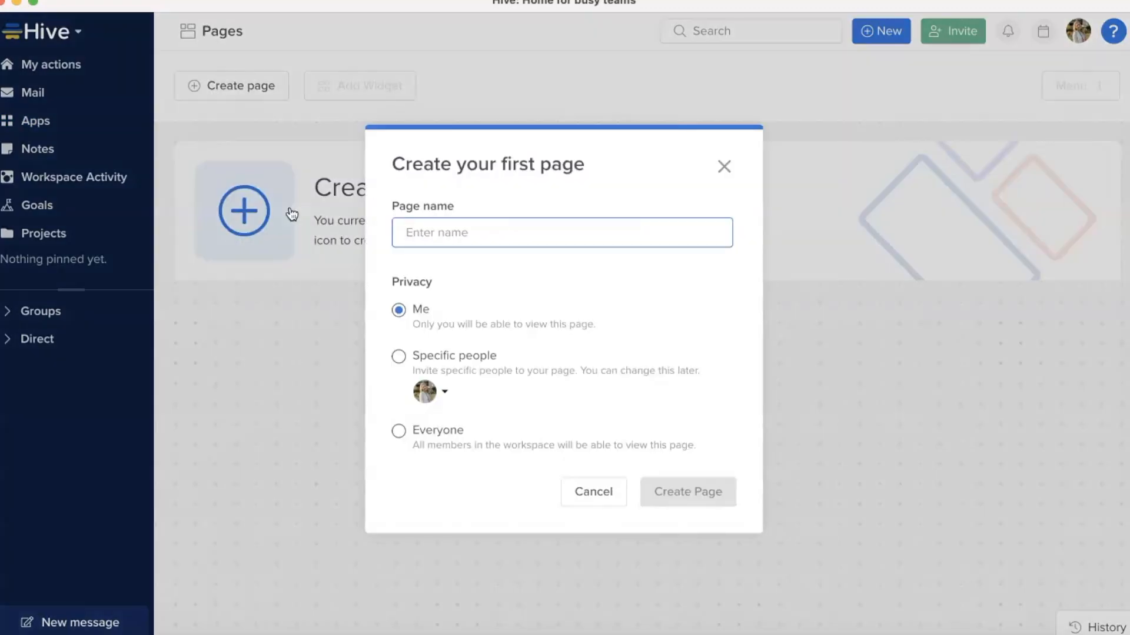
Create a page named 'My Page' with privacy kept as Me.
{"action": "type", "text": "My"}
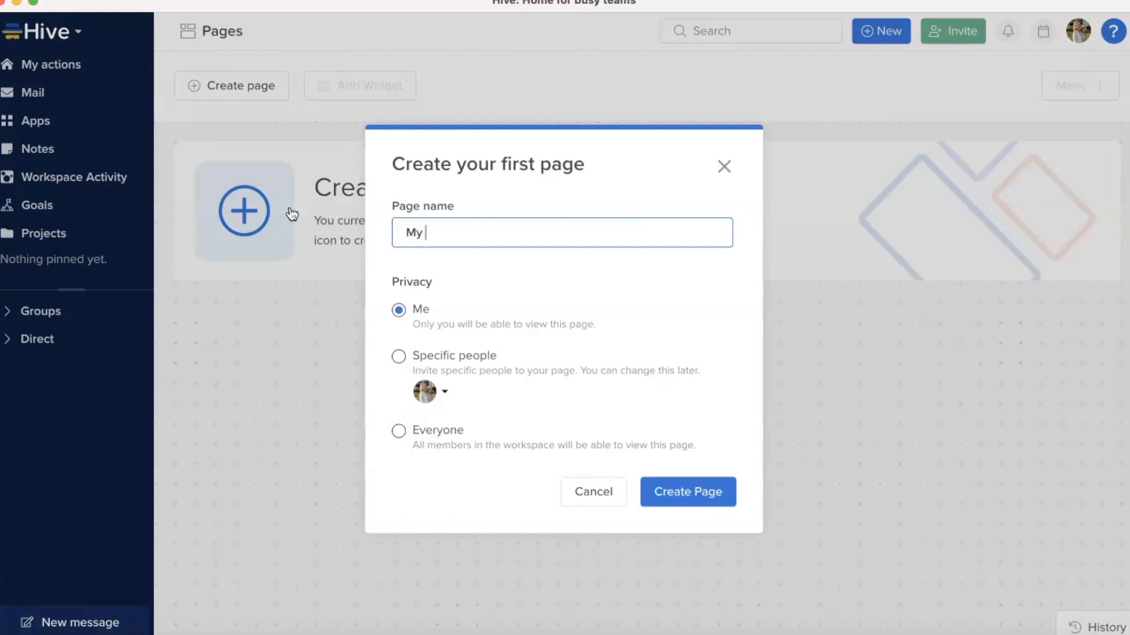
{"action": "type", "text": "Page"}
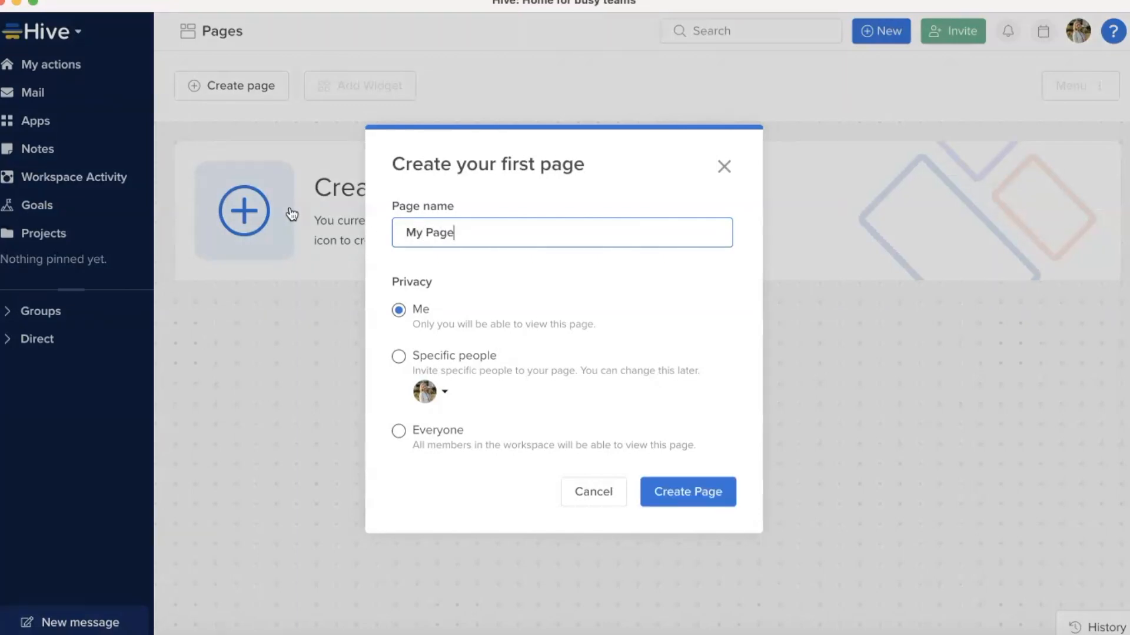
{"action": "mouse_move", "coordinate": [686, 492]}
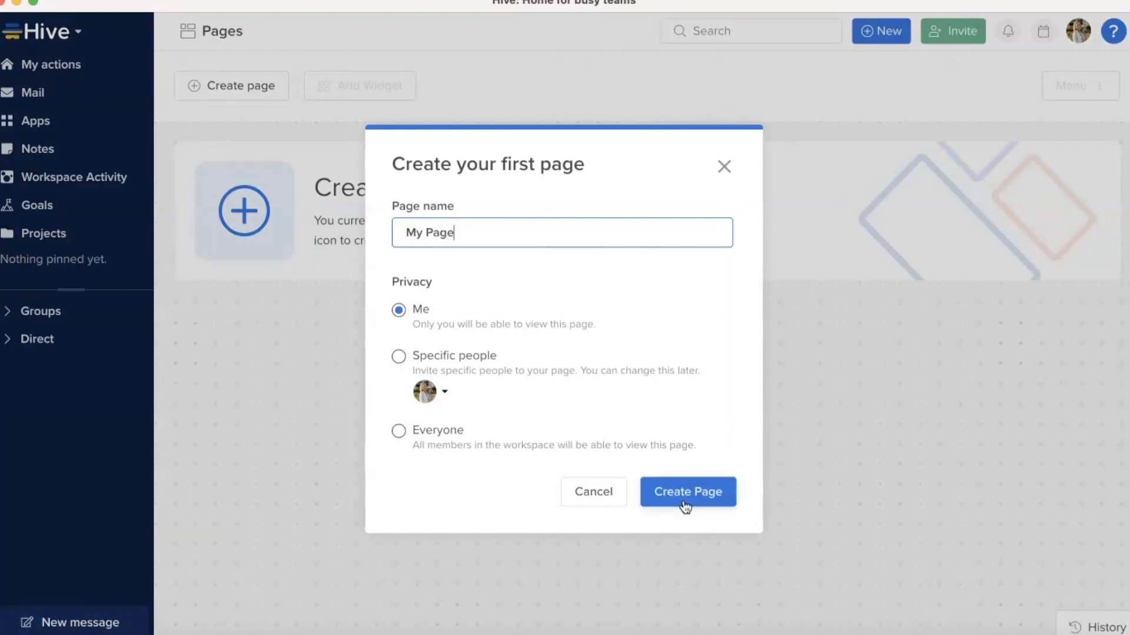
{"action": "left_click", "coordinate": [684, 491]}
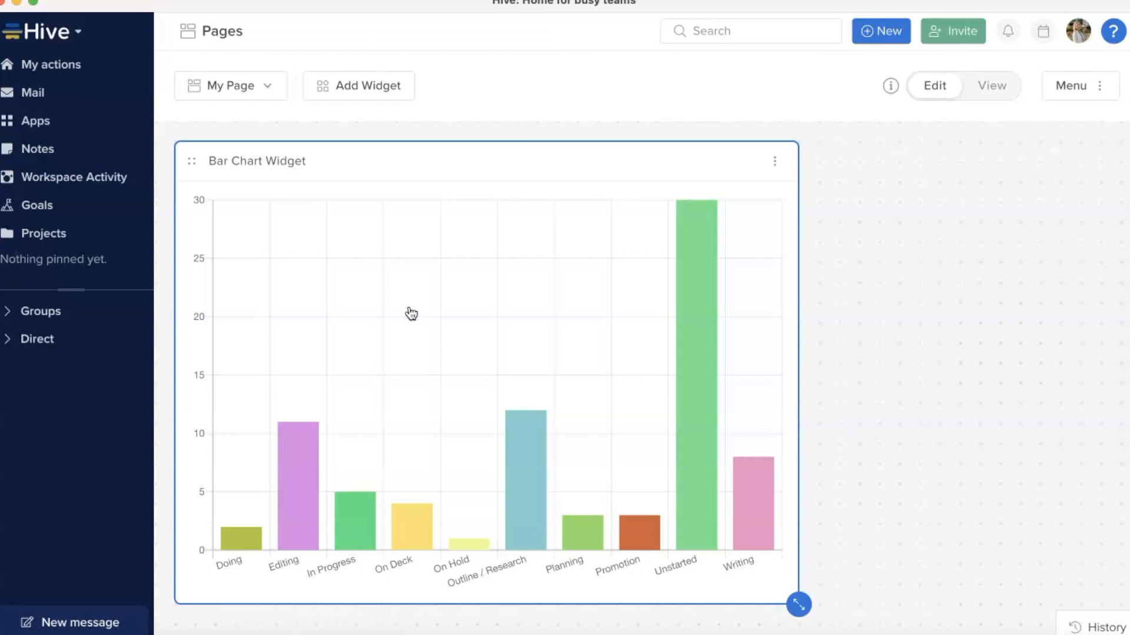
{"action": "mouse_move", "coordinate": [675, 273]}
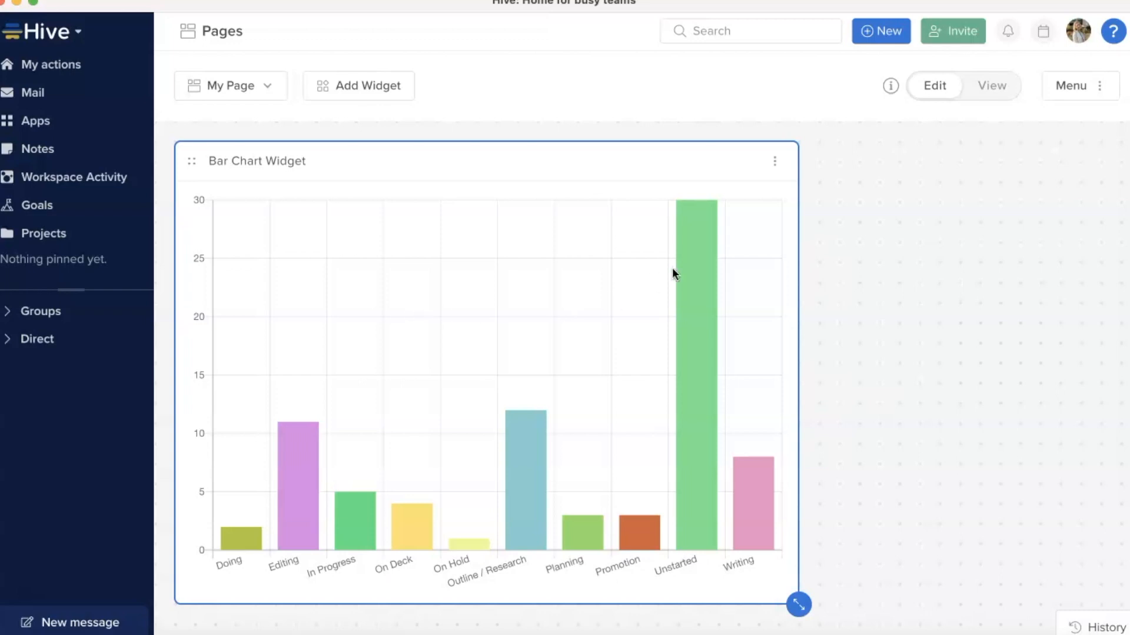
Bring up the bar chart widget's three-dot options menu on My Page.
{"action": "left_click", "coordinate": [773, 160]}
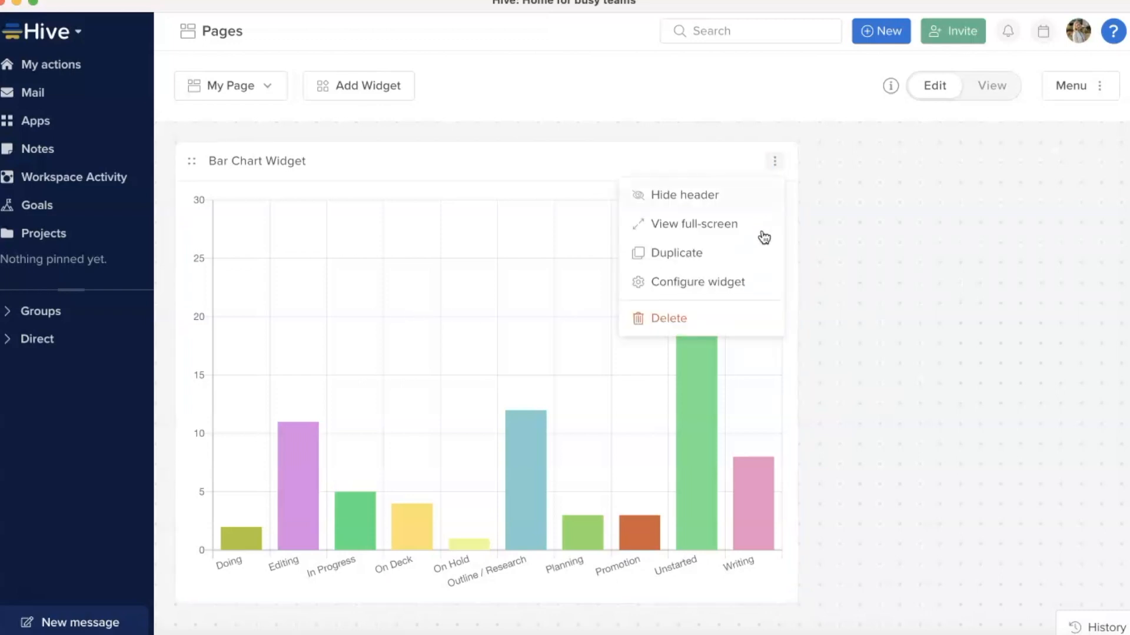
Filter the bar chart widget to two projects, check its Y axis, and close configuration.
{"action": "left_click", "coordinate": [696, 282]}
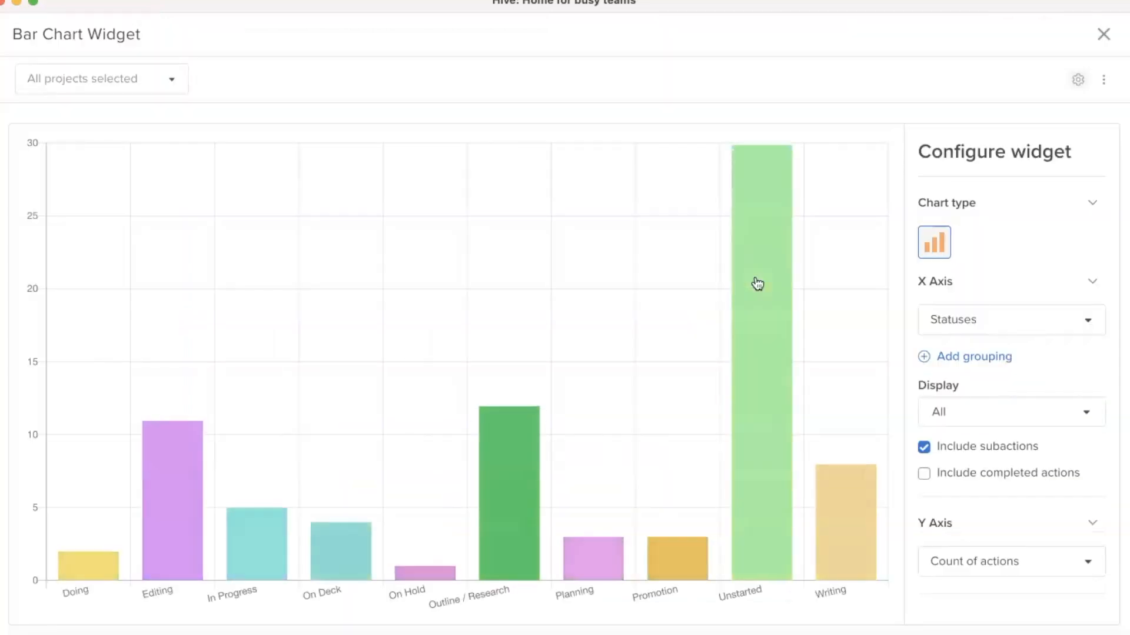
{"action": "left_click", "coordinate": [100, 78]}
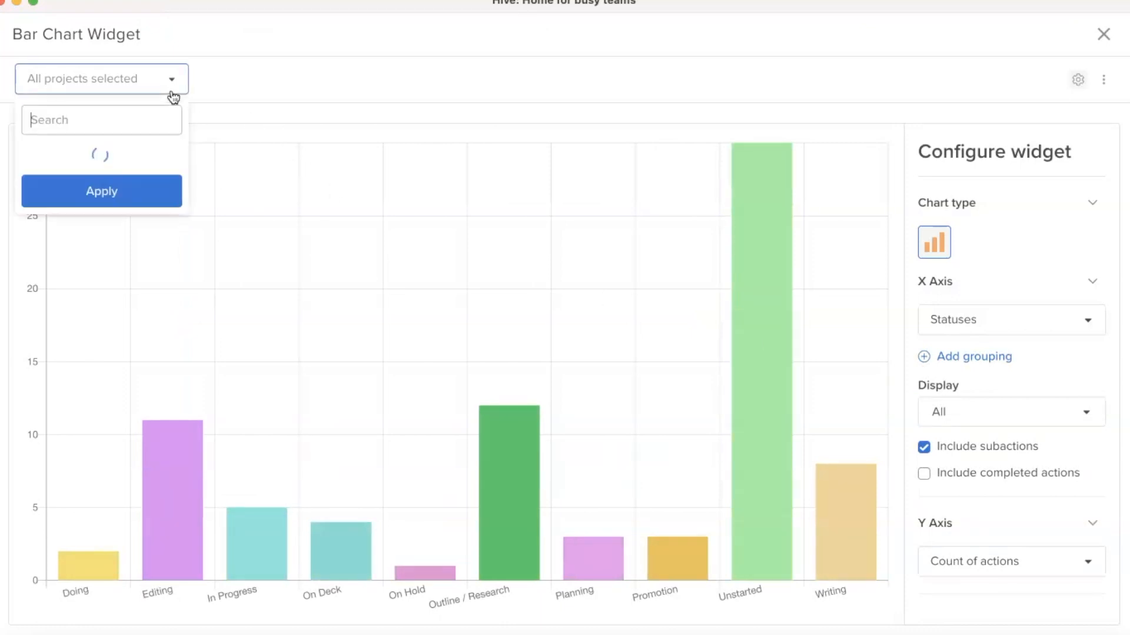
{"action": "left_click", "coordinate": [101, 190]}
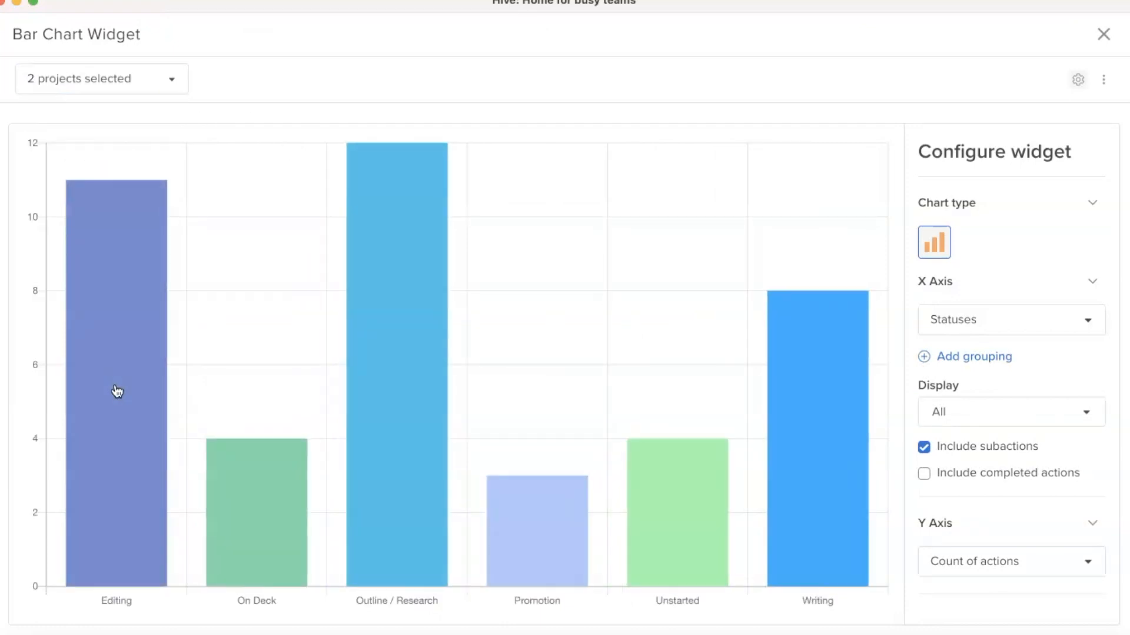
{"action": "left_click", "coordinate": [1009, 320]}
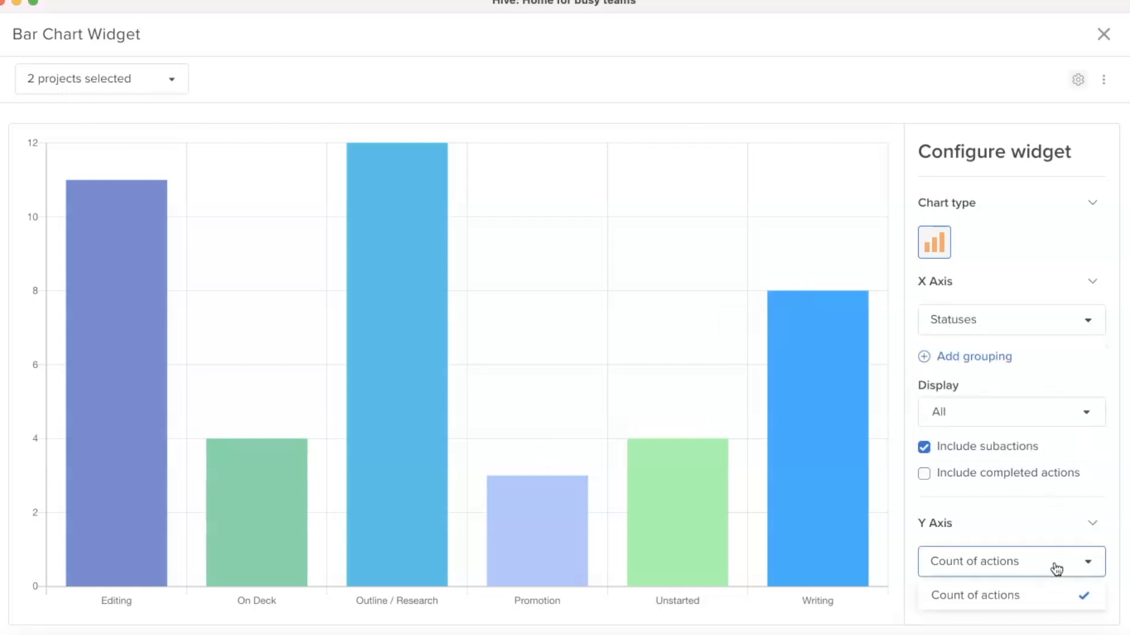
{"action": "left_click", "coordinate": [1103, 34]}
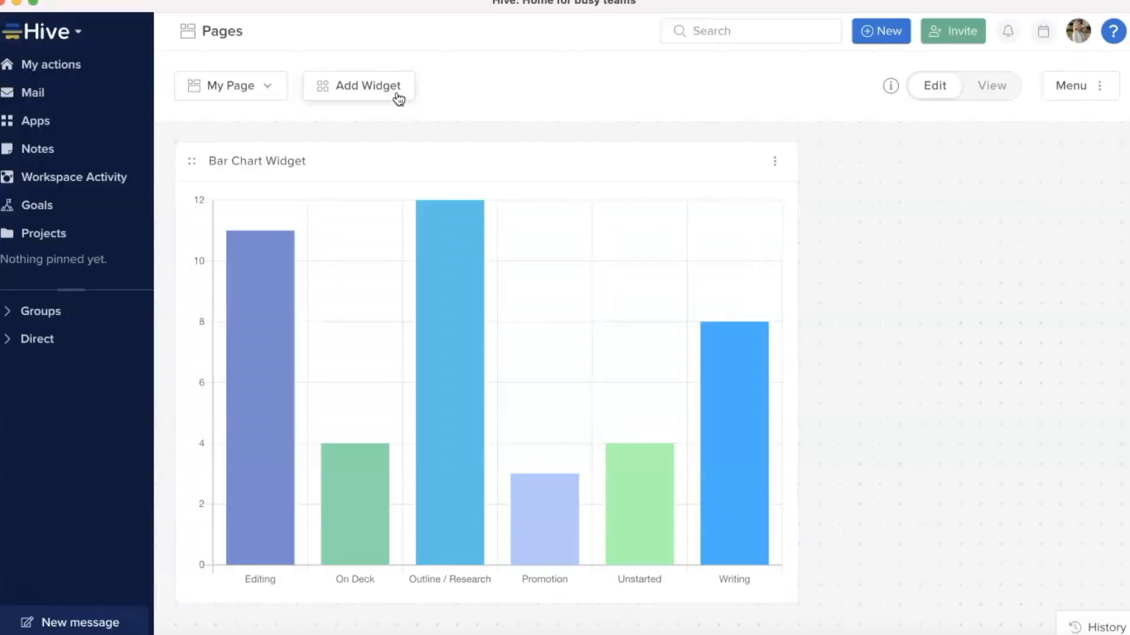
Add a Goal widget for 'Create 5 pieces of content per month' and show the page Menu.
{"action": "left_click", "coordinate": [359, 85]}
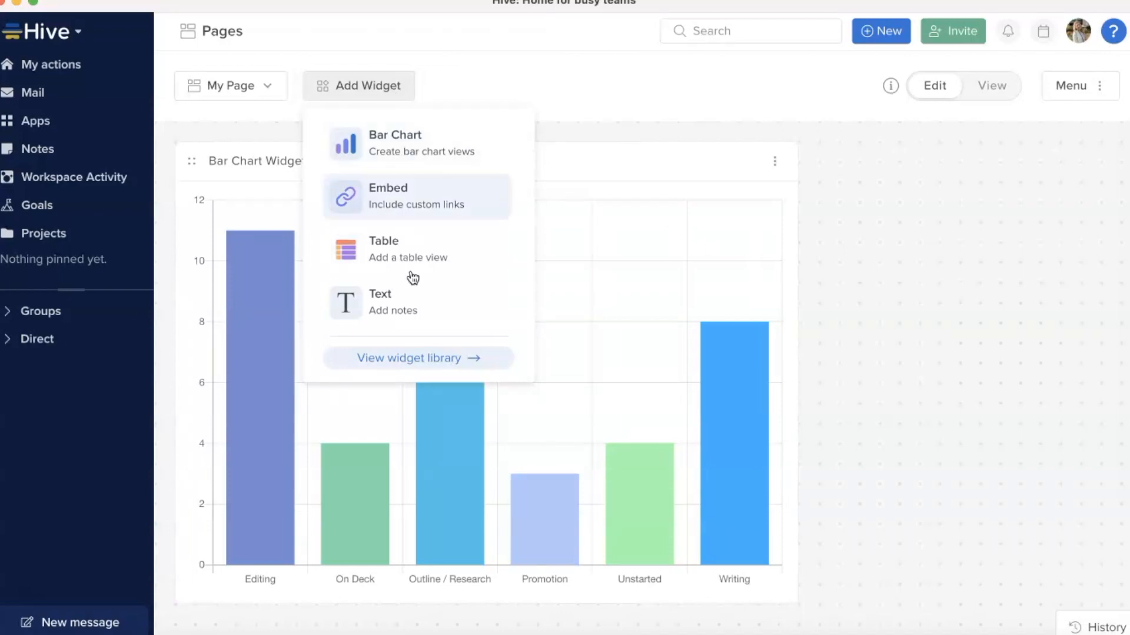
{"action": "left_click", "coordinate": [408, 358]}
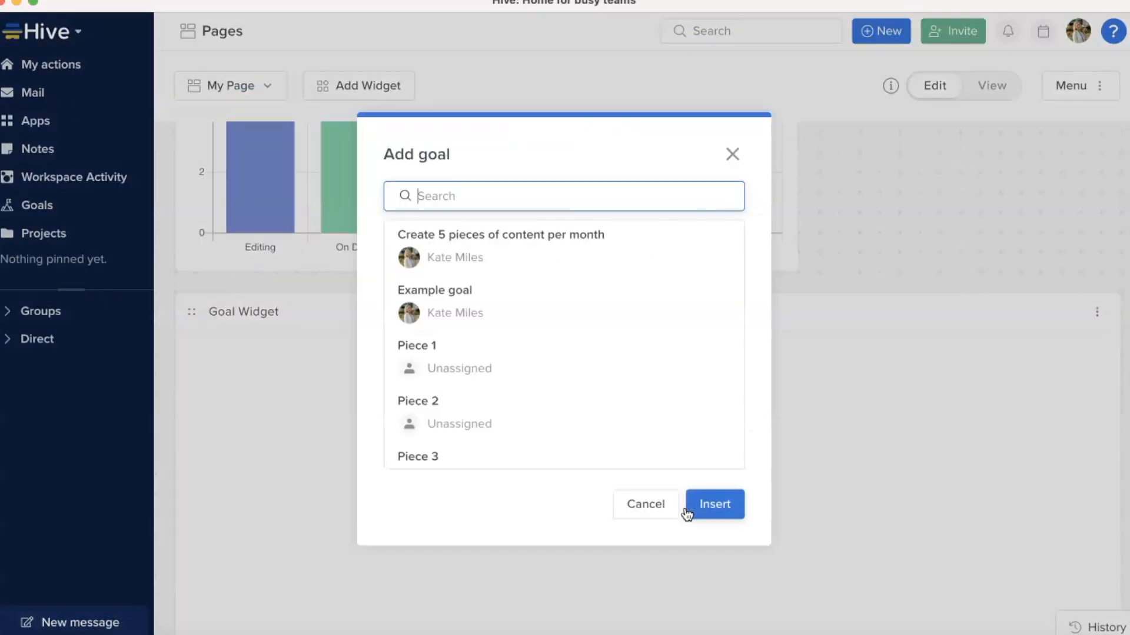
{"action": "left_click", "coordinate": [713, 504]}
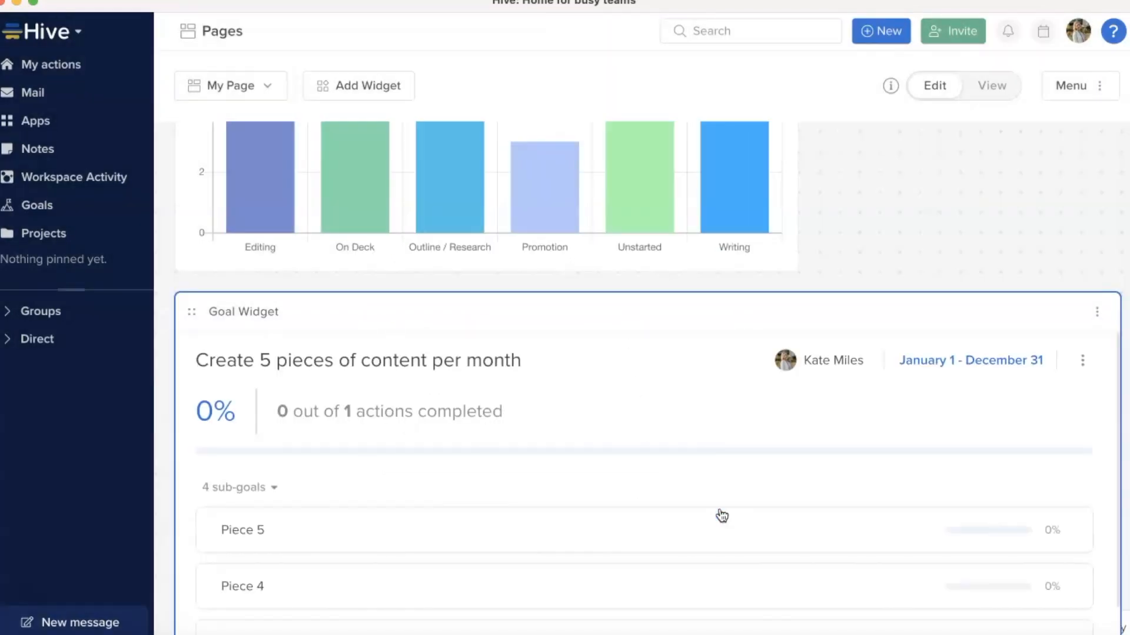
{"action": "left_click", "coordinate": [1071, 86]}
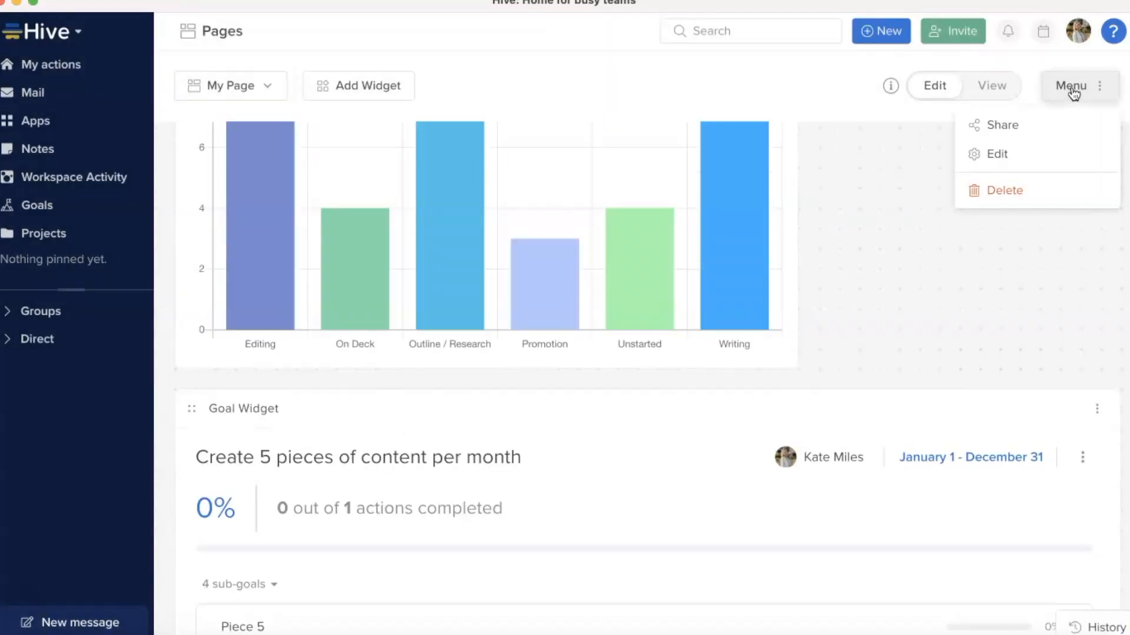
{"action": "left_click", "coordinate": [1001, 124]}
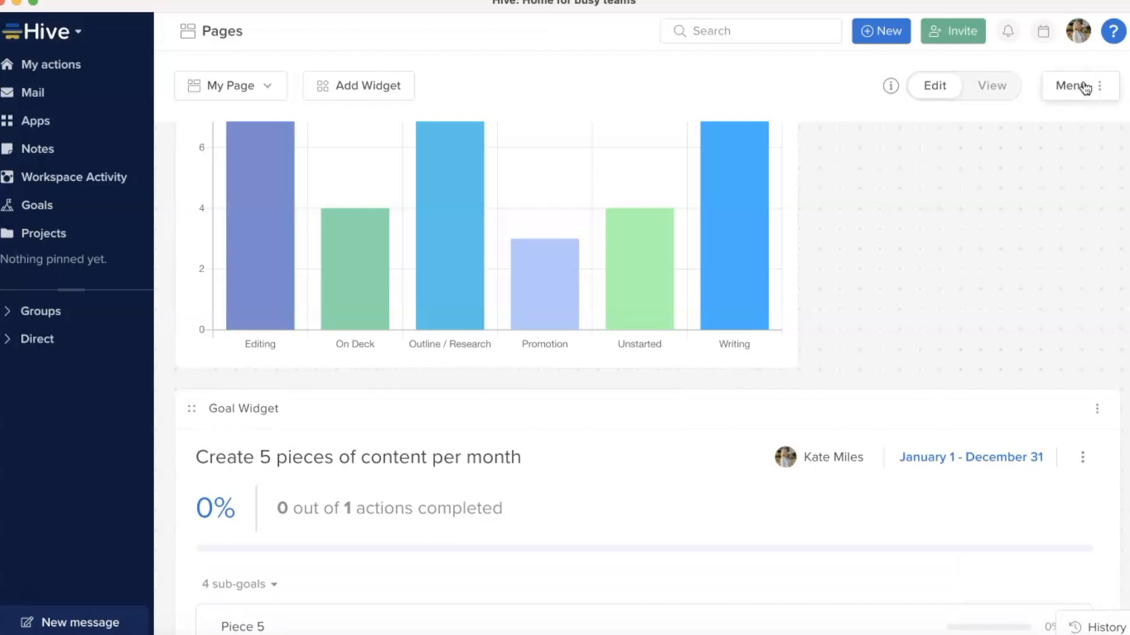
{"action": "left_click", "coordinate": [1072, 85]}
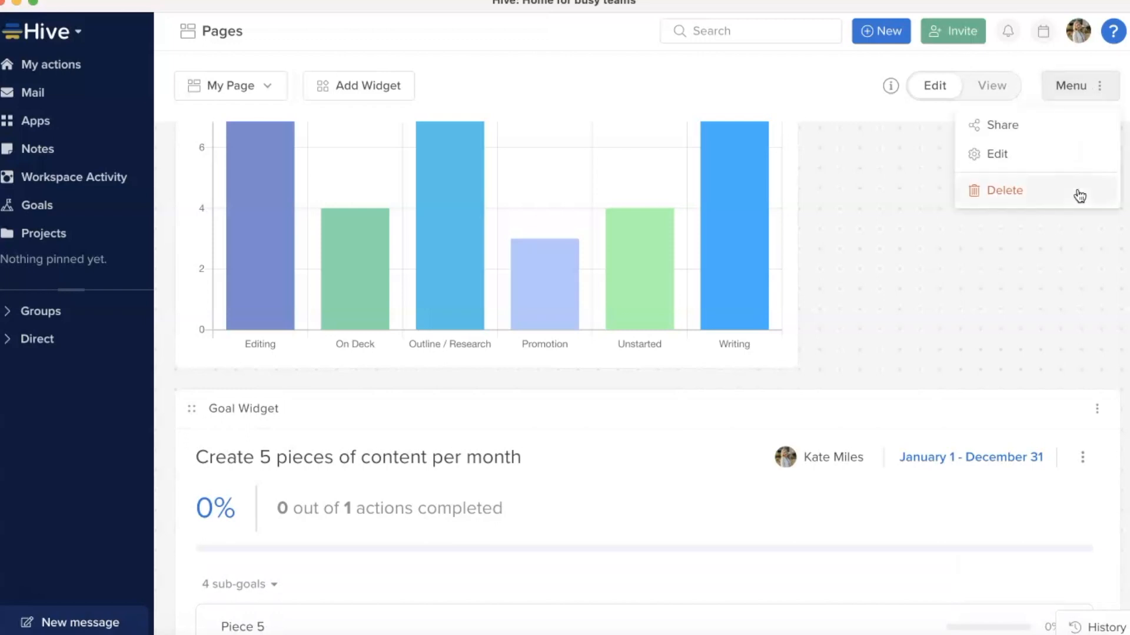